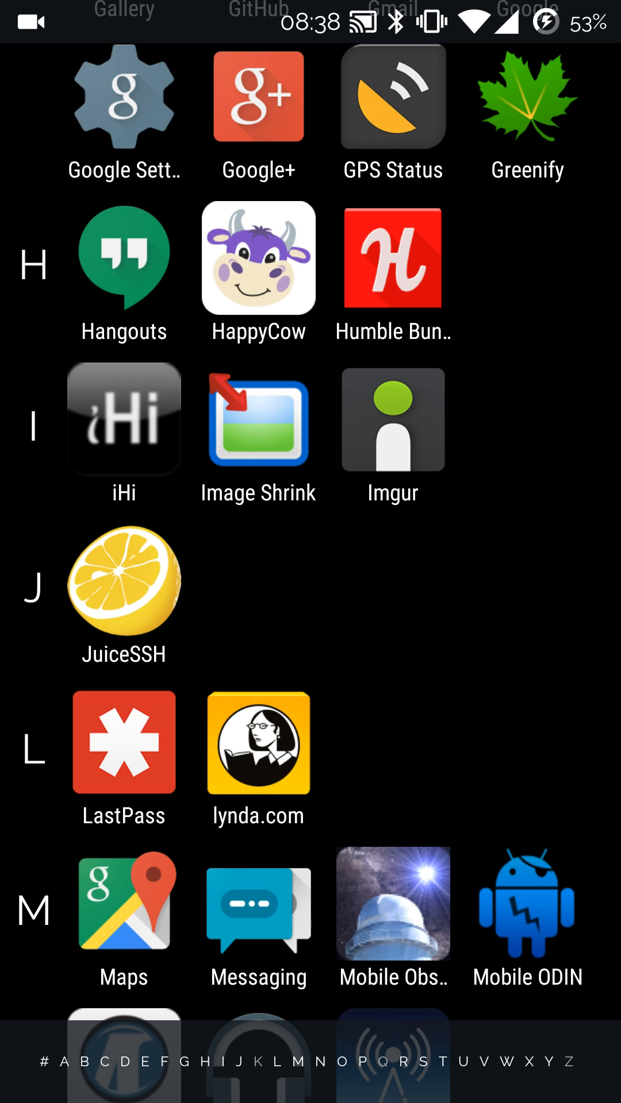
# Step: Launch Imgur, browse a few Random posts, and bring up the section navigation drawer
pyautogui.click(392, 419)
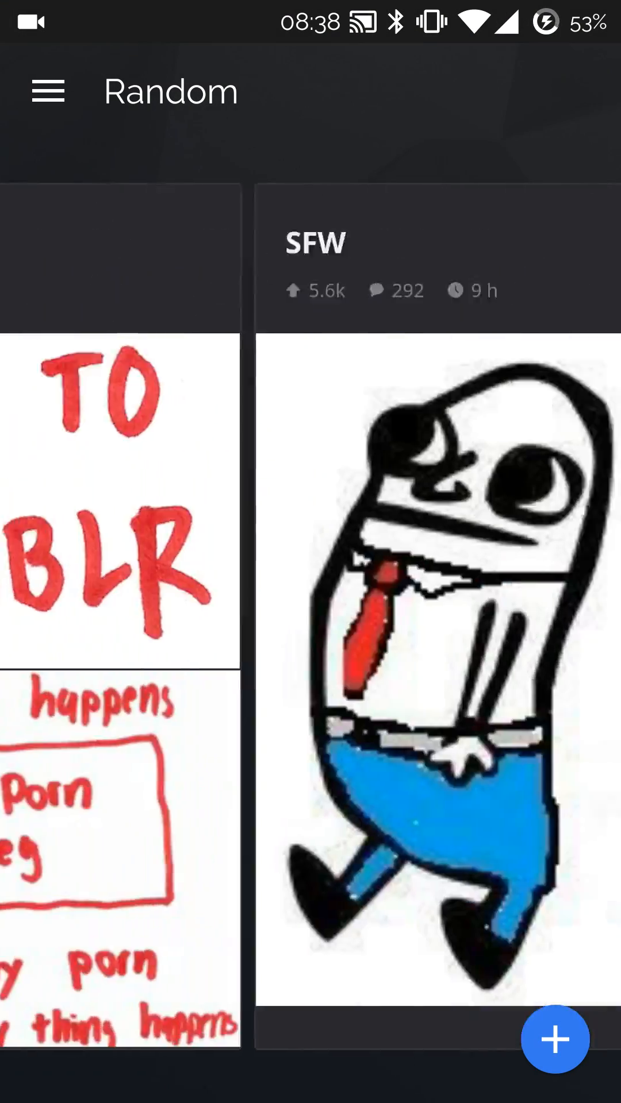
pyautogui.hscroll(-3)
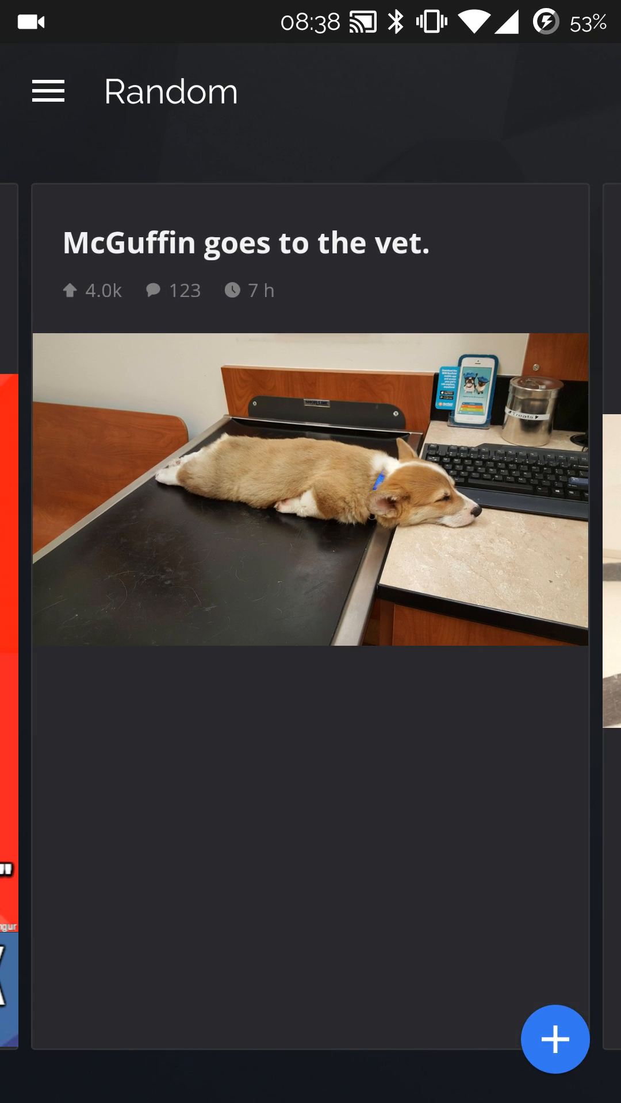
pyautogui.click(47, 90)
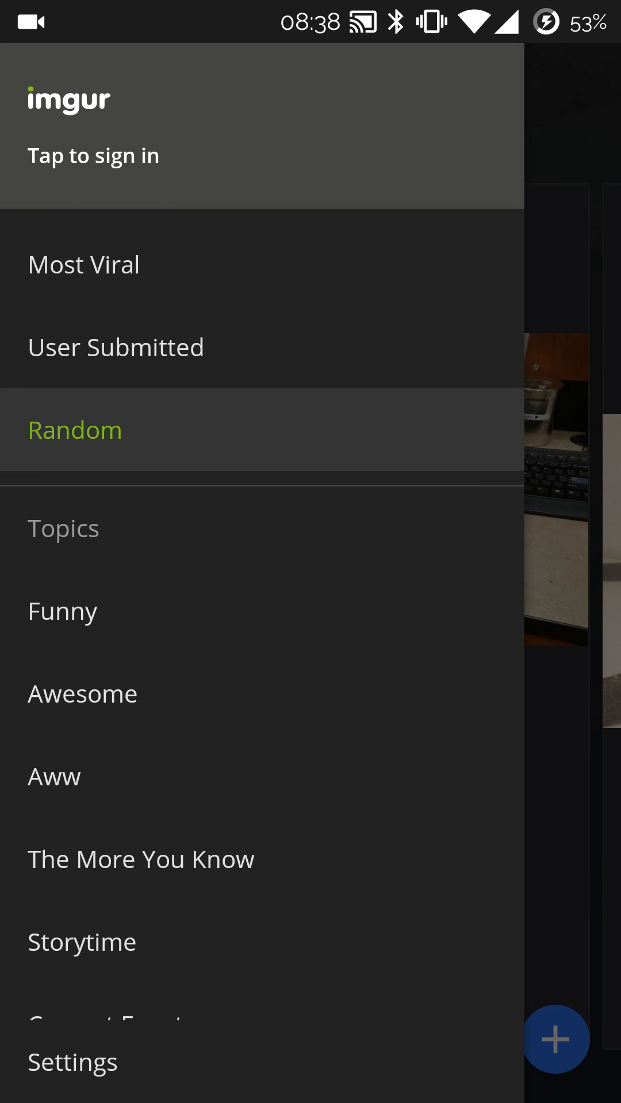
# Step: Start signing in from the menu and reach the Twitter, Google and Yahoo provider list
pyautogui.click(92, 156)
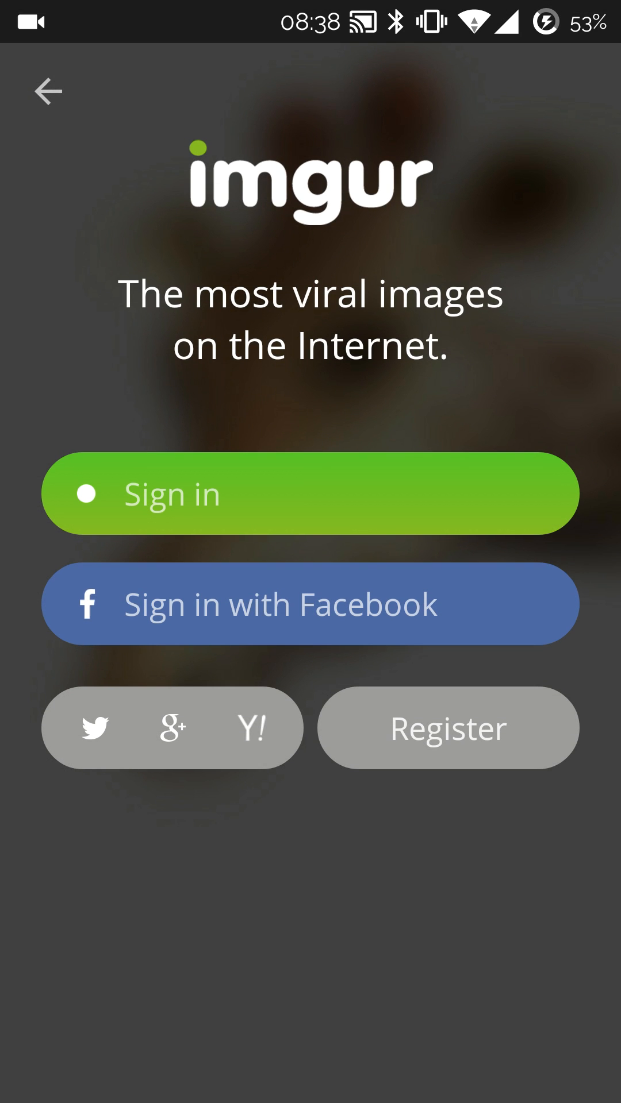
pyautogui.click(309, 493)
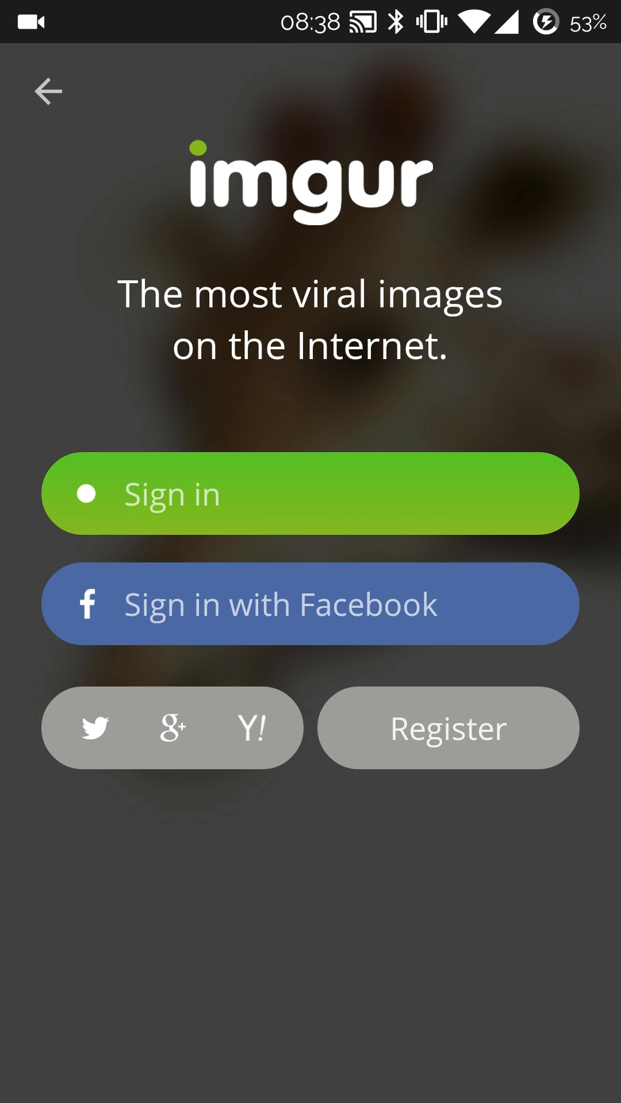
pyautogui.click(309, 493)
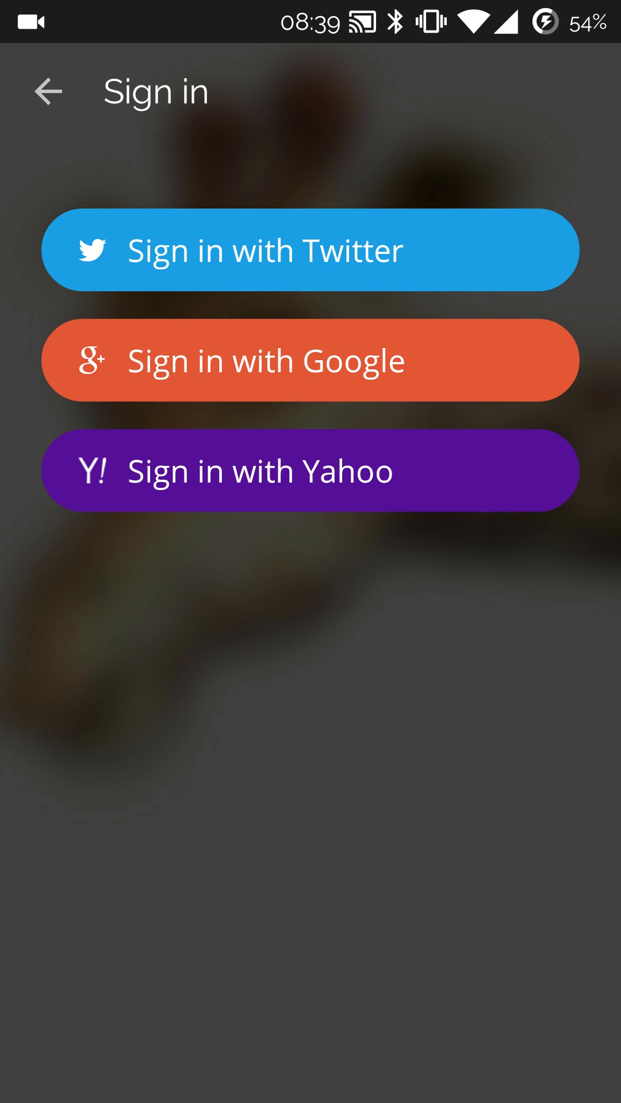
# Step: Choose Google and load its embedded account sign-in page with empty Email and Password
pyautogui.click(311, 250)
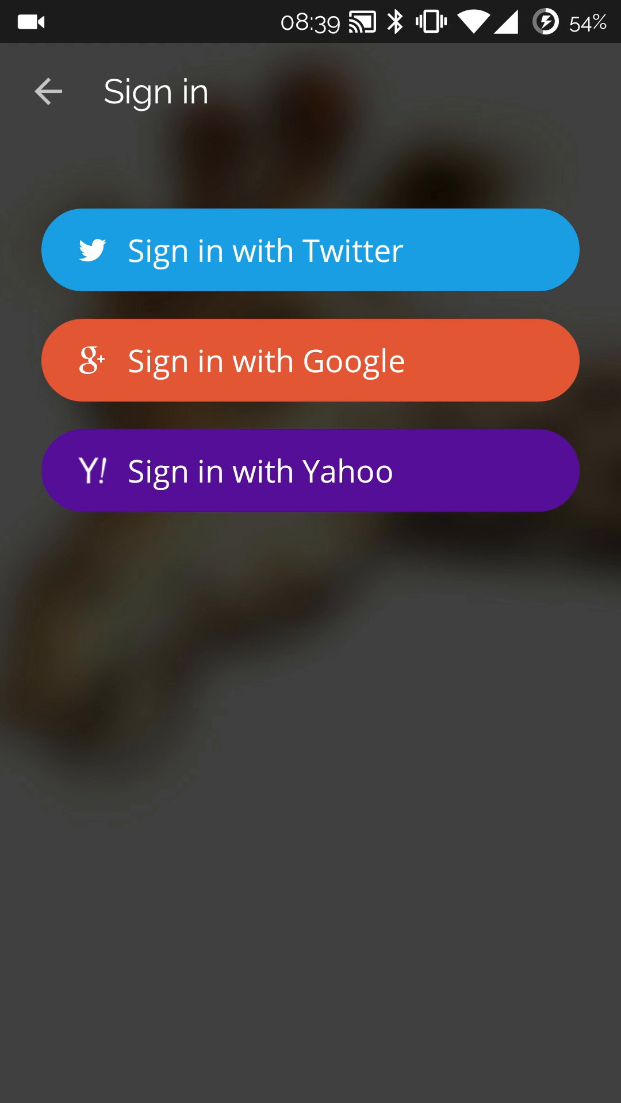
pyautogui.click(309, 359)
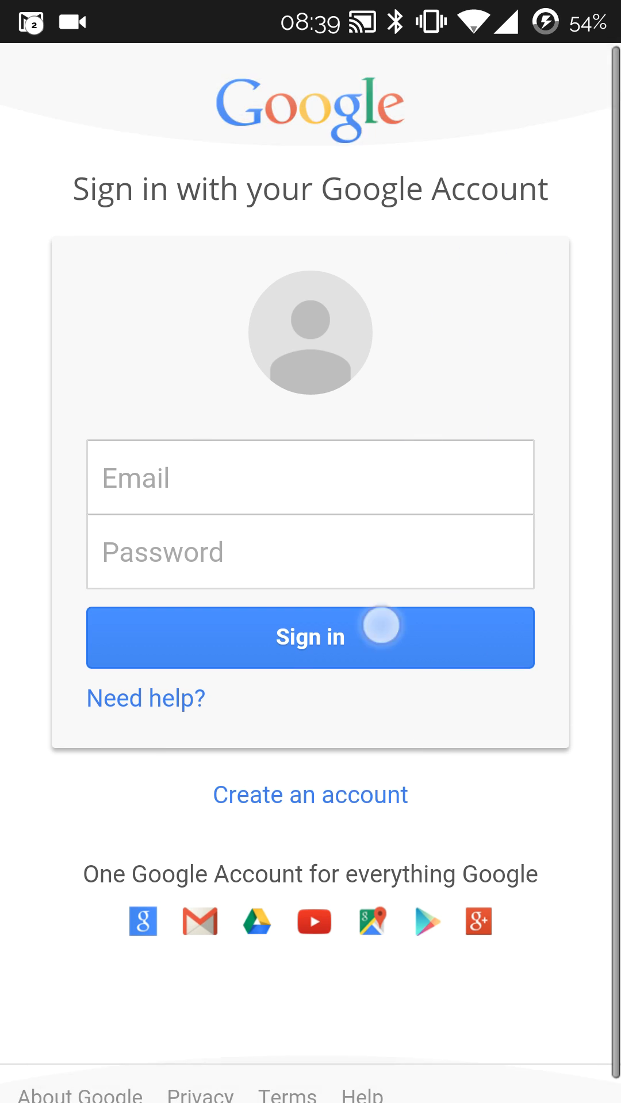
# Step: Back out of the Google page and load the embedded Yahoo sign-in page instead
pyautogui.click(309, 638)
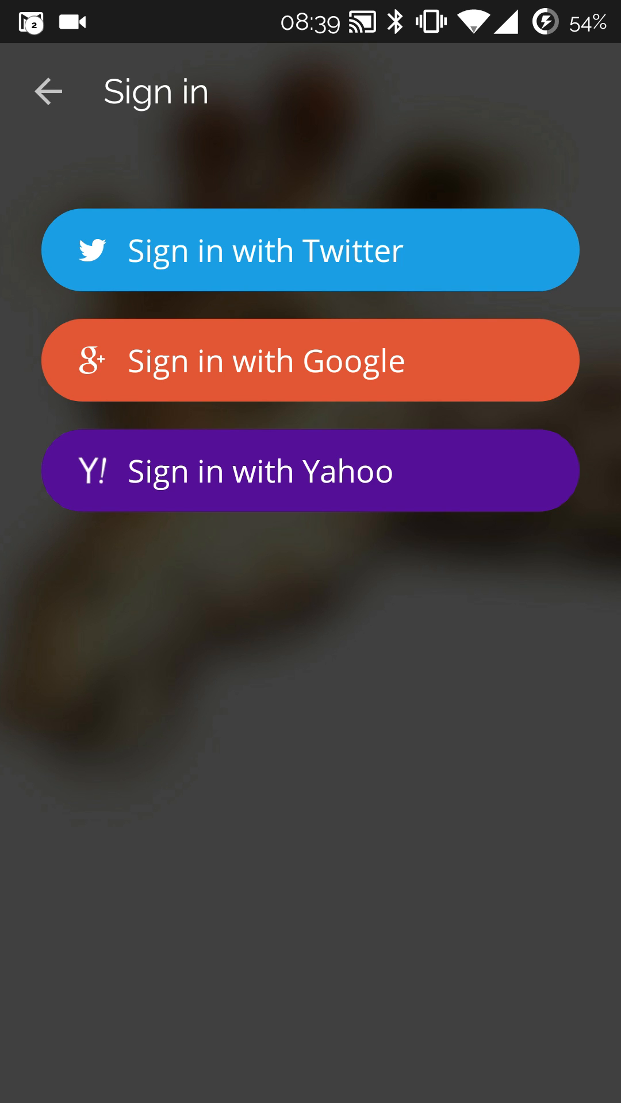
pyautogui.click(309, 470)
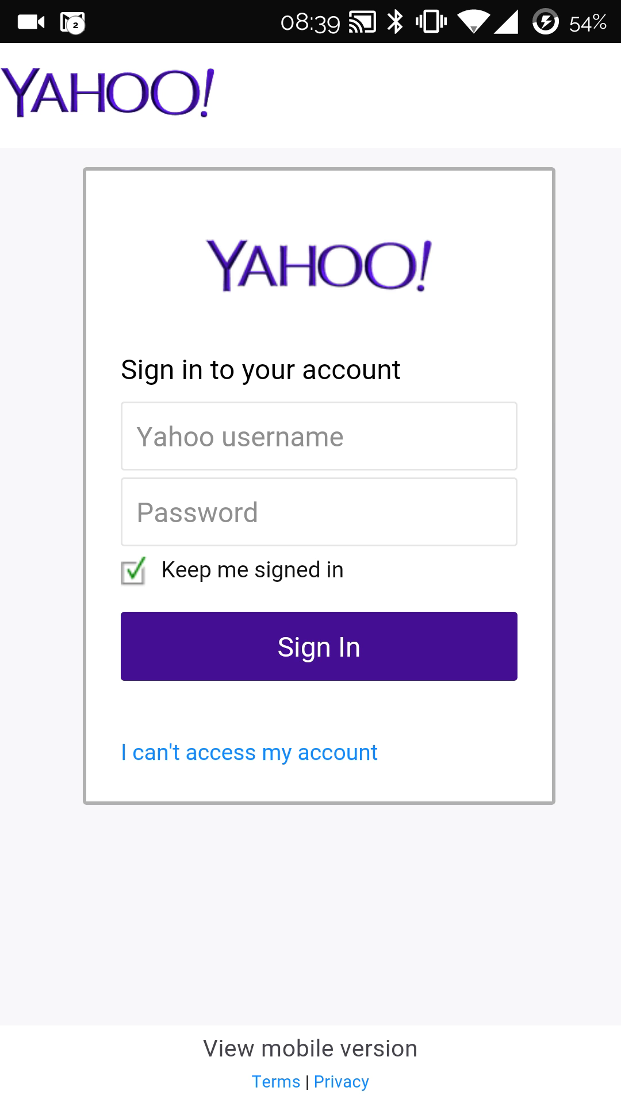
# Step: Focus the Yahoo username field, then back out to the Imgur welcome screen
pyautogui.click(319, 436)
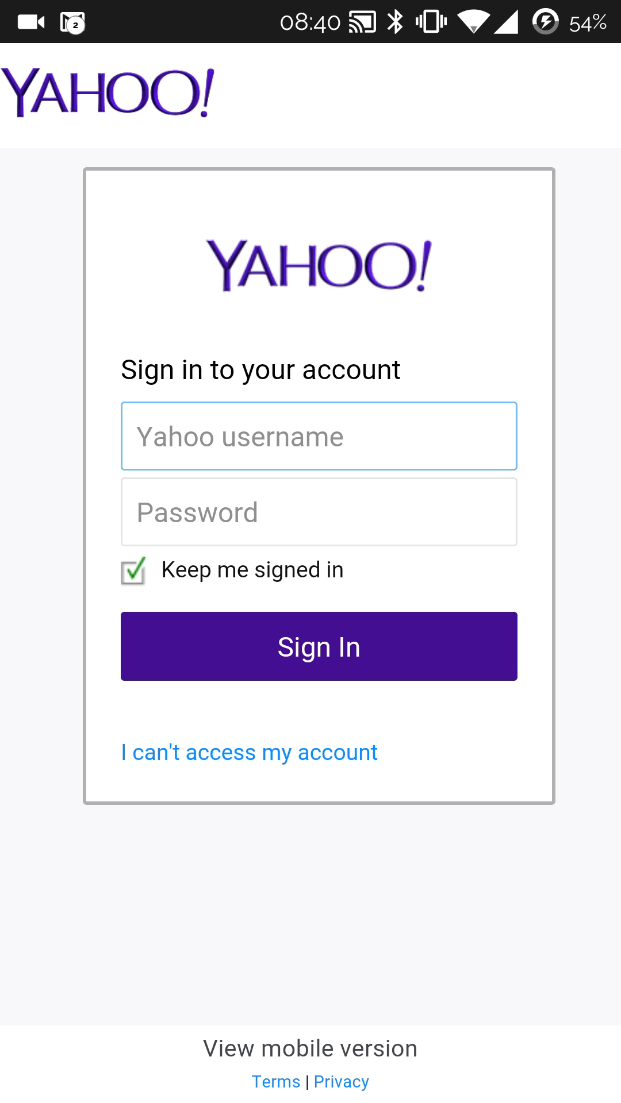
pyautogui.click(368, 601)
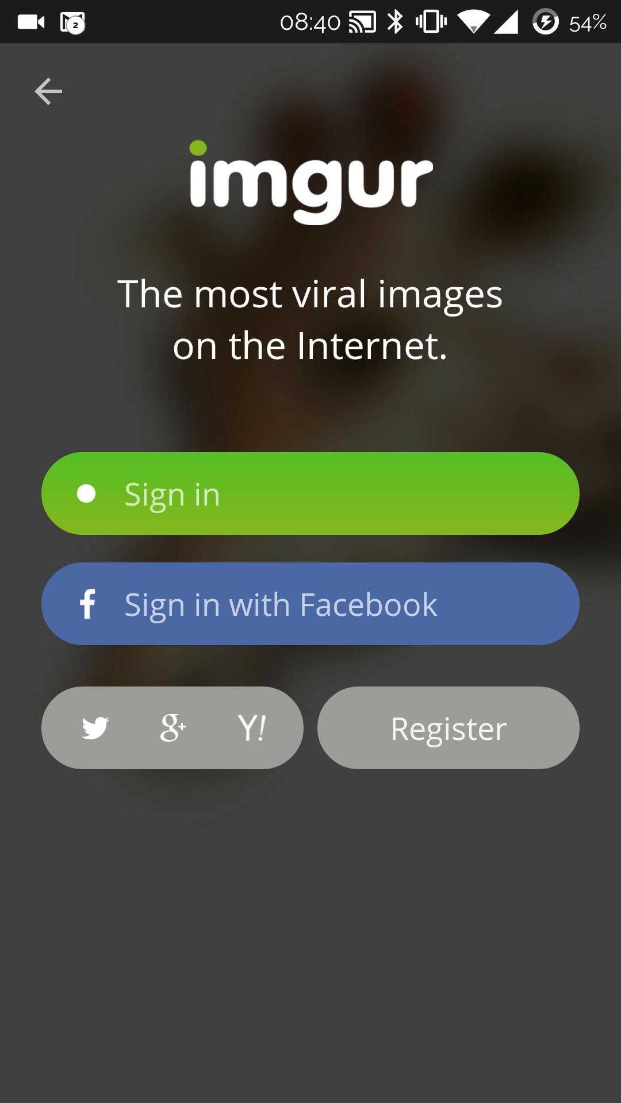
# Step: Show the embedded Facebook login page, then close it to return to the provider list
pyautogui.click(309, 493)
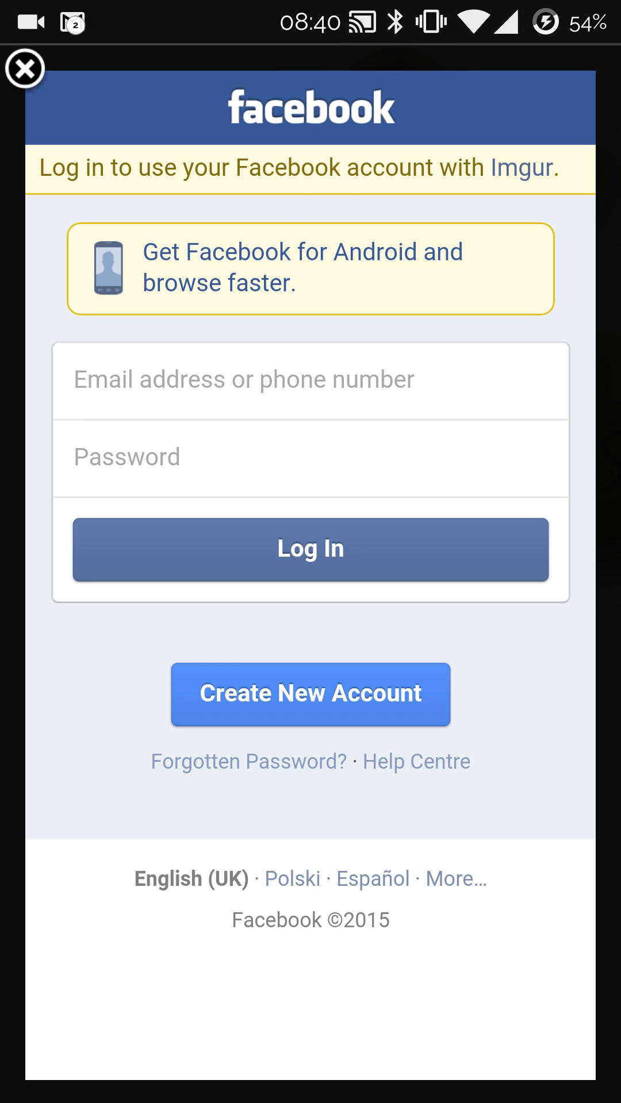
pyautogui.click(24, 70)
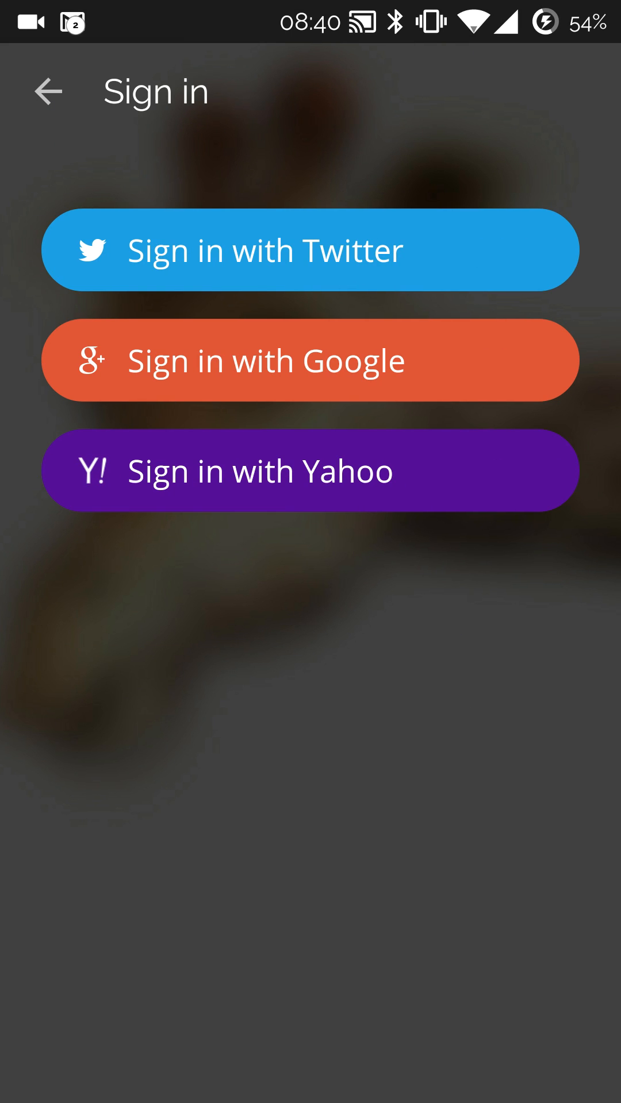
# Step: Choose Yahoo again so its embedded sign-in page begins loading
pyautogui.click(311, 250)
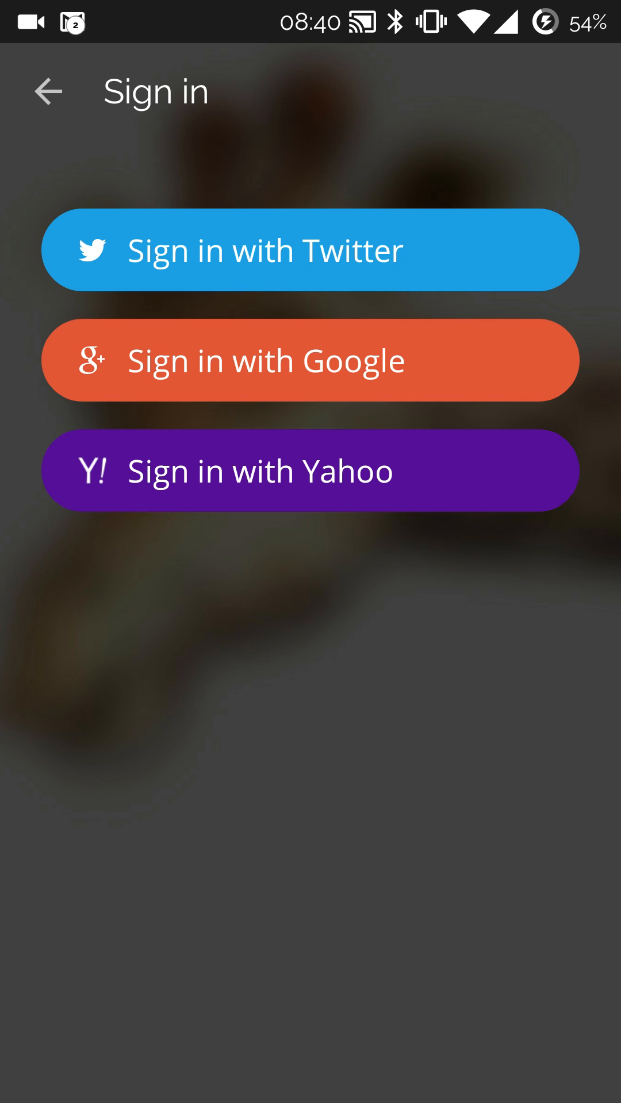
pyautogui.click(310, 470)
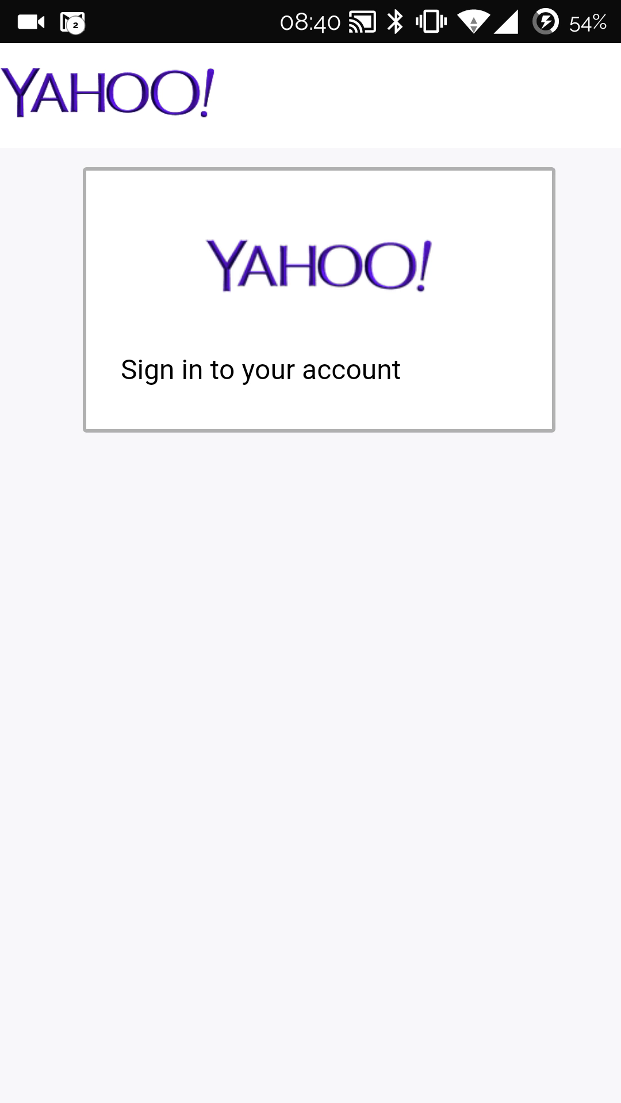